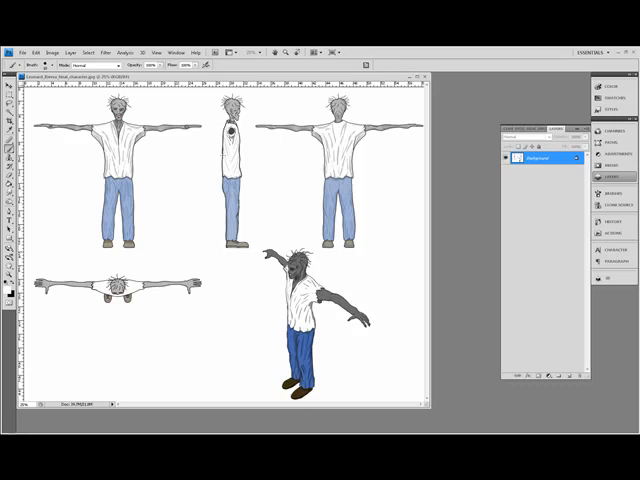
{"action": "mouse_move", "coordinate": [148, 156]}
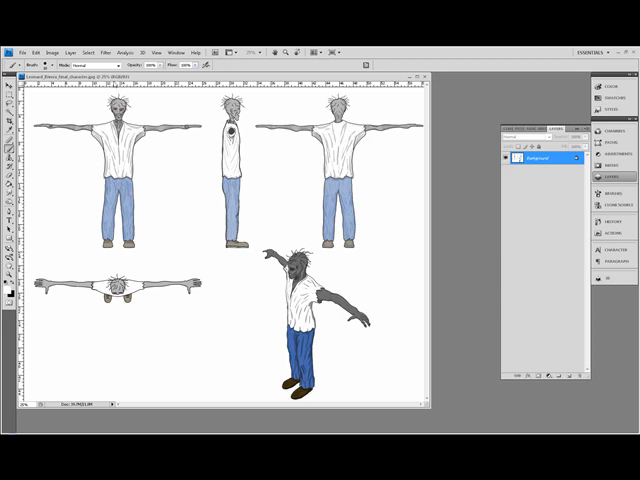
{"action": "mouse_move", "coordinate": [172, 88]}
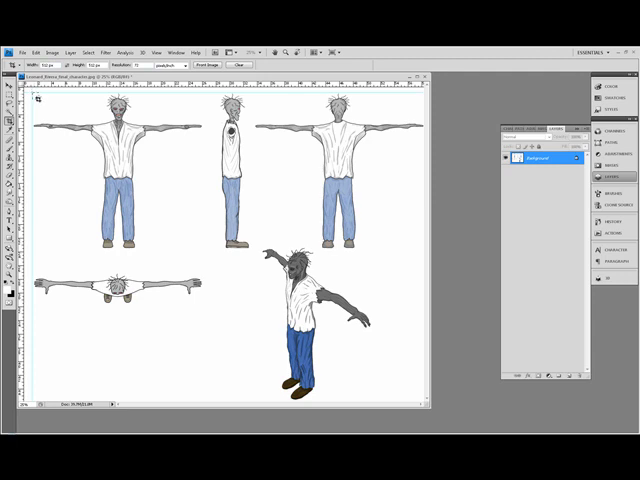
Drag a crop box around the zombie's front view figure on the model sheet.
{"action": "left_click_drag", "start_coordinate": [38, 98], "coordinate": [188, 248]}
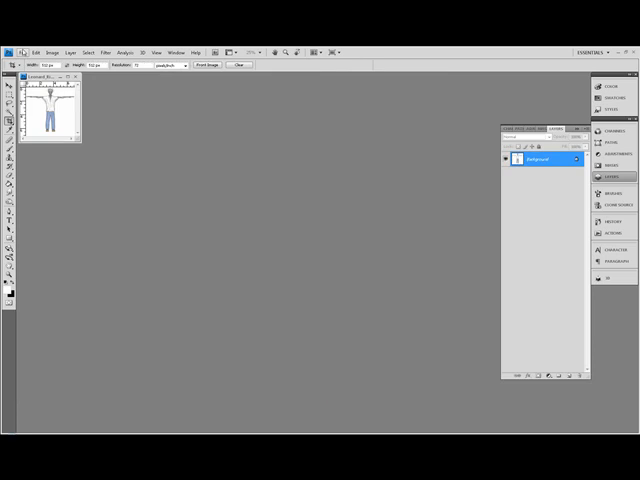
Save the cropped front view as a new file with a fresh name and chosen format in the empty folder.
{"action": "left_click", "coordinate": [36, 24]}
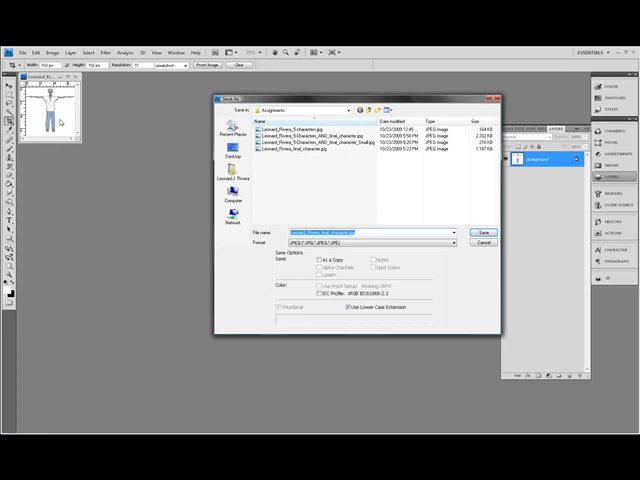
{"action": "mouse_move", "coordinate": [306, 188]}
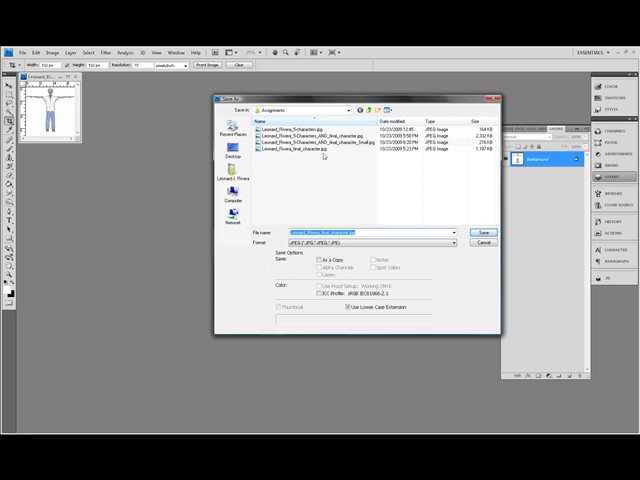
{"action": "mouse_move", "coordinate": [378, 108]}
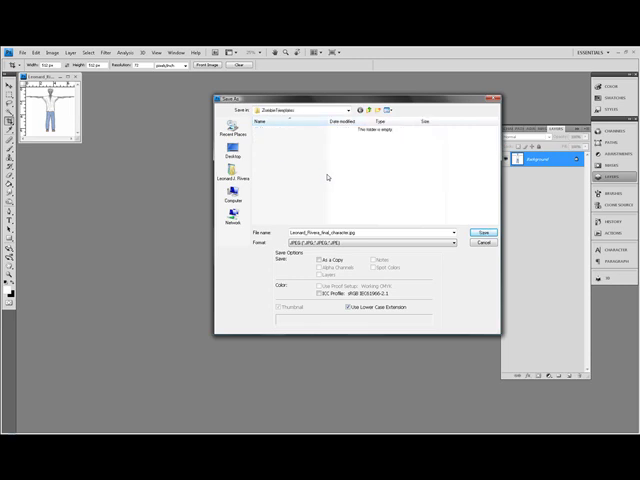
{"action": "triple_click", "coordinate": [376, 232]}
{"action": "type", "text": "Fron"}
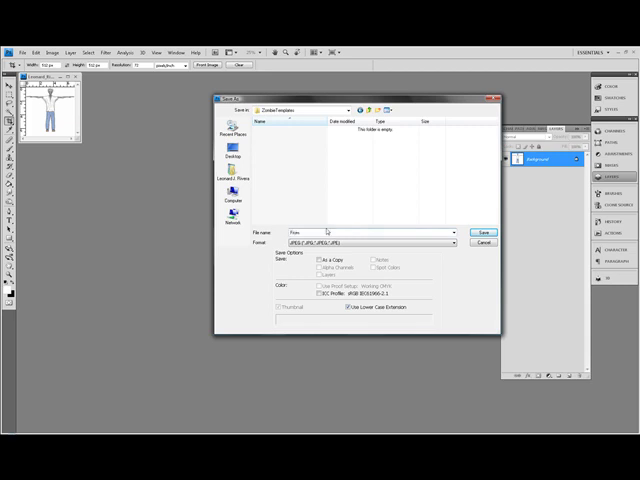
{"action": "left_click", "coordinate": [452, 244]}
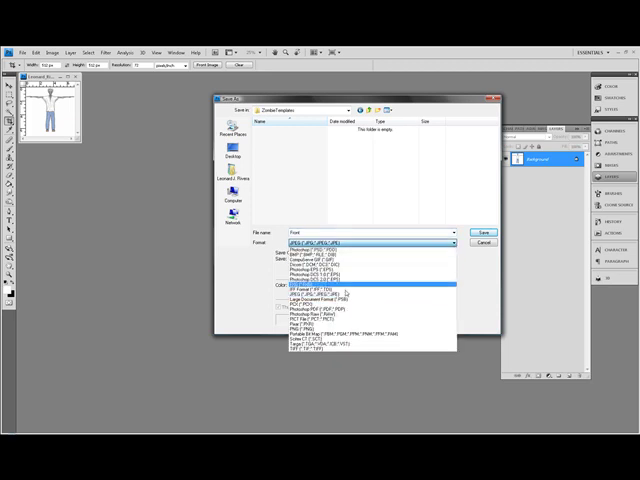
{"action": "left_click", "coordinate": [330, 250]}
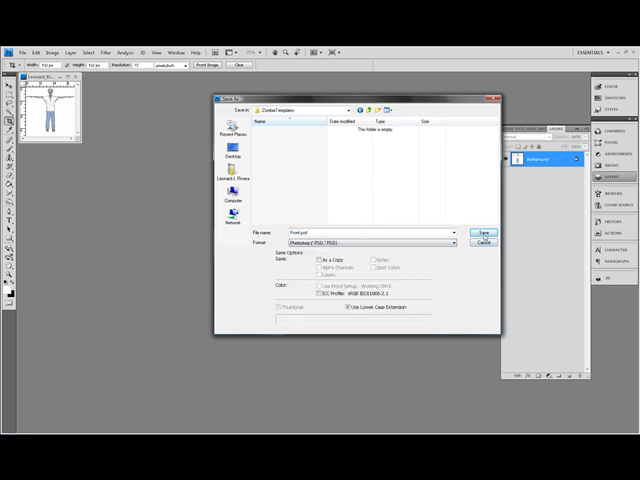
{"action": "left_click", "coordinate": [484, 232]}
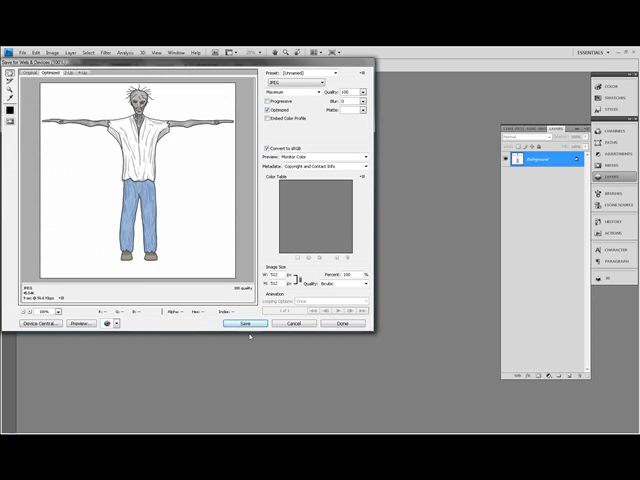
Export the optimized front view via Save for Web into the empty folder inside the assignment folder.
{"action": "left_click", "coordinate": [244, 322]}
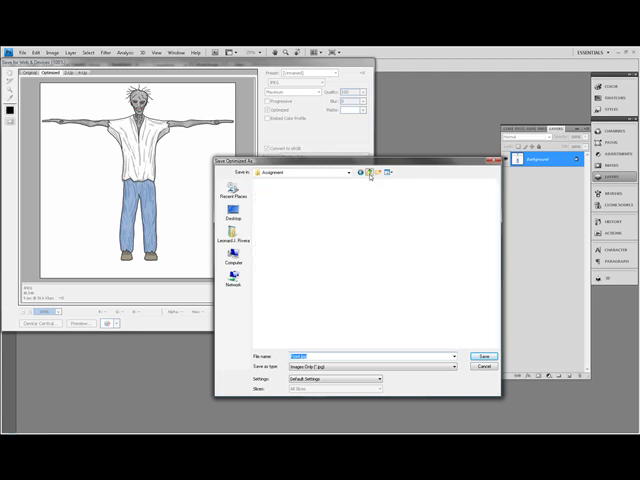
{"action": "left_click", "coordinate": [348, 172]}
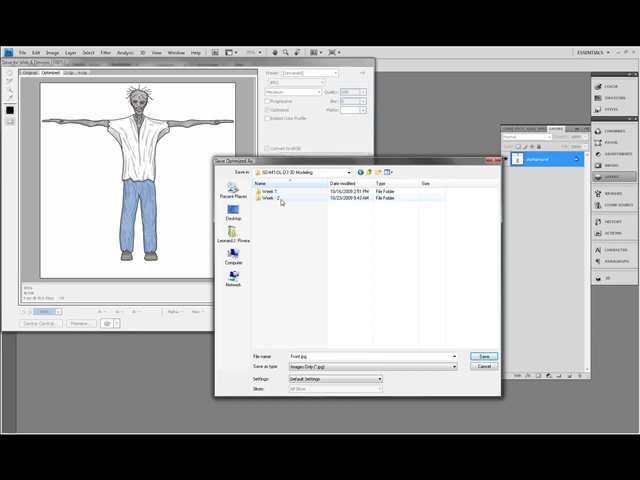
{"action": "double_click", "coordinate": [280, 200]}
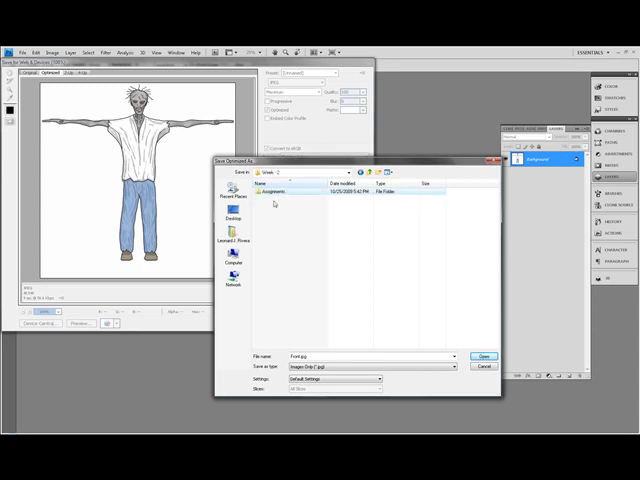
{"action": "double_click", "coordinate": [276, 204]}
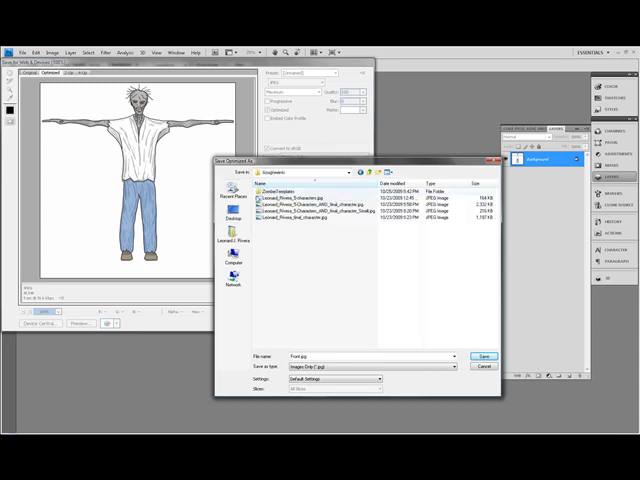
{"action": "double_click", "coordinate": [284, 188]}
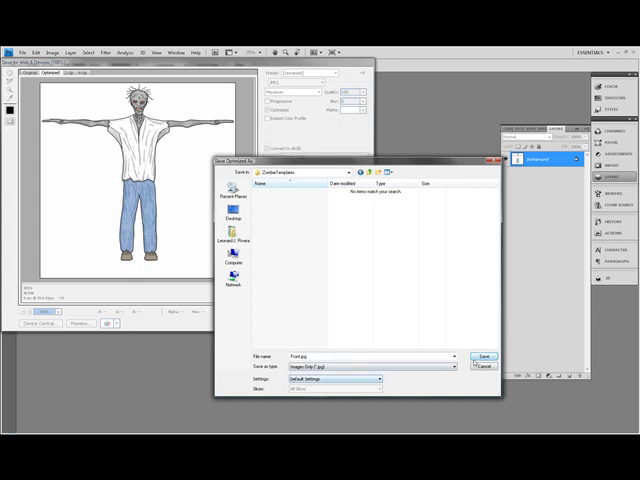
{"action": "left_click", "coordinate": [482, 356]}
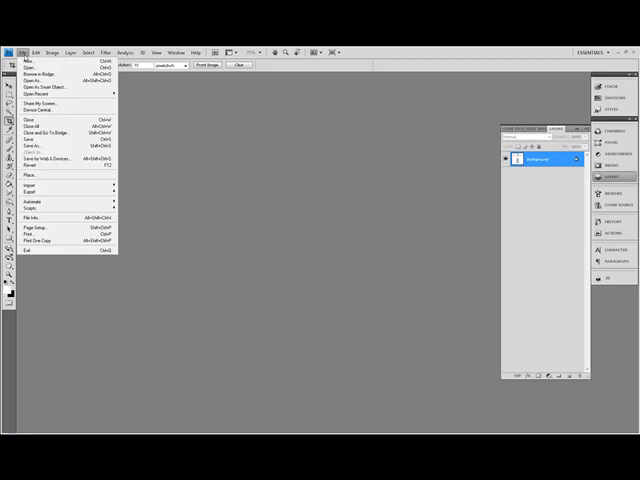
{"action": "mouse_move", "coordinate": [40, 72]}
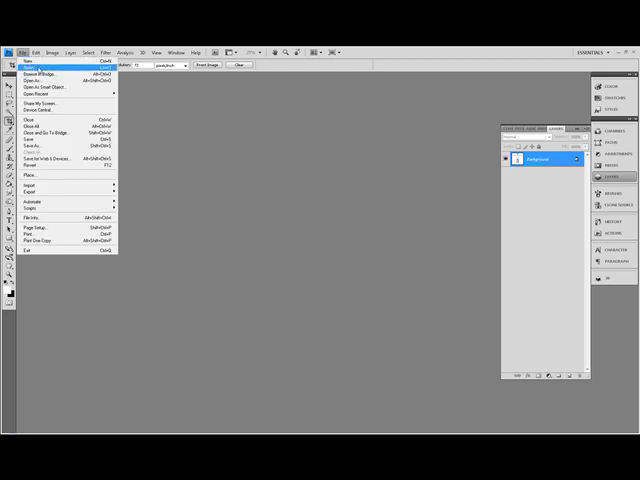
Reopen the original zombie model sheet file from the Open dialog.
{"action": "left_click", "coordinate": [32, 72]}
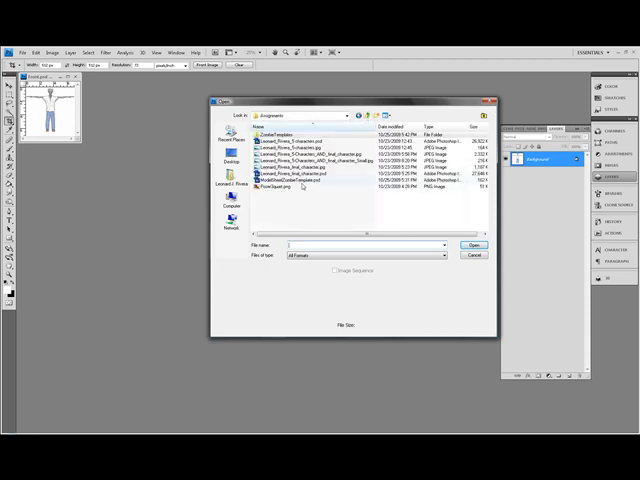
{"action": "left_click", "coordinate": [304, 182]}
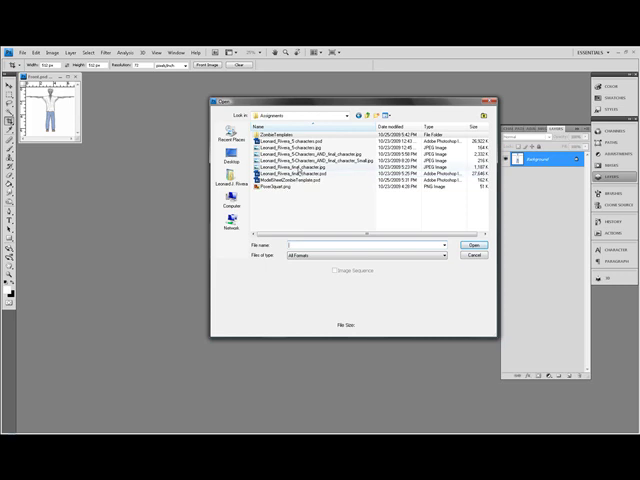
{"action": "left_click", "coordinate": [474, 254]}
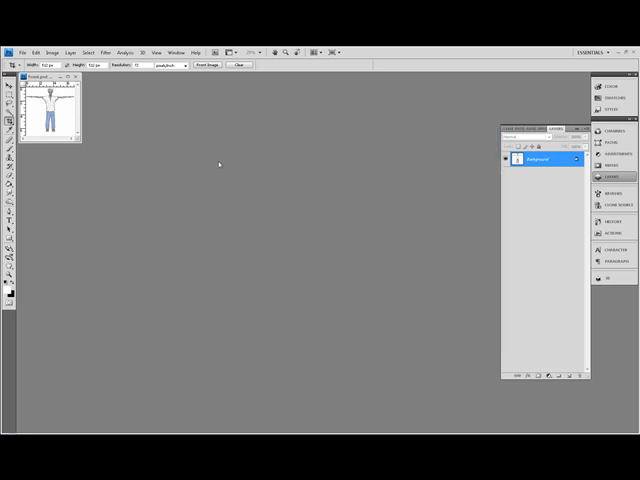
{"action": "mouse_move", "coordinate": [214, 156]}
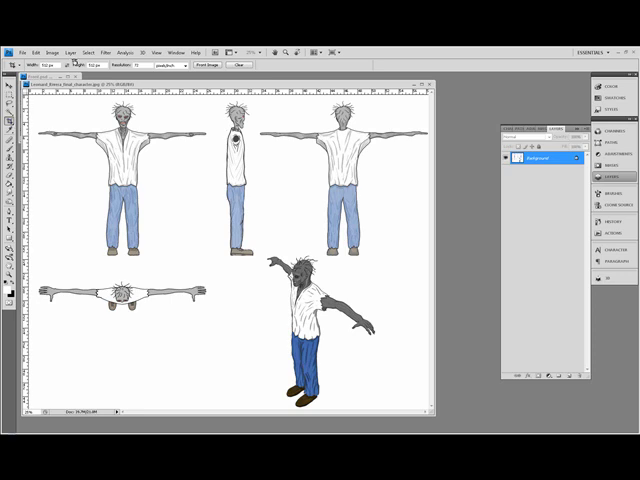
{"action": "mouse_move", "coordinate": [178, 104]}
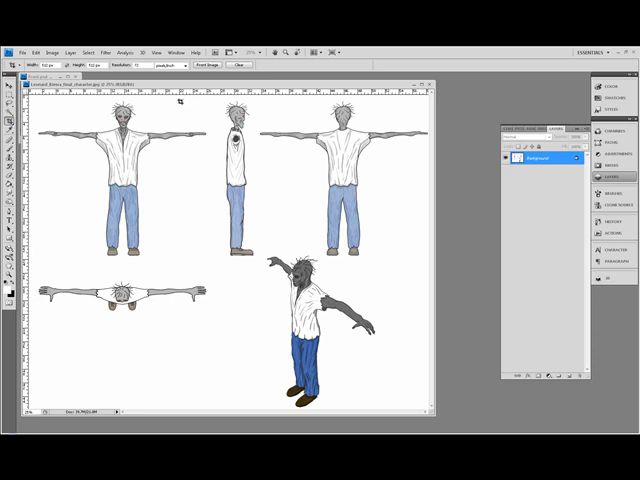
{"action": "mouse_move", "coordinate": [288, 126]}
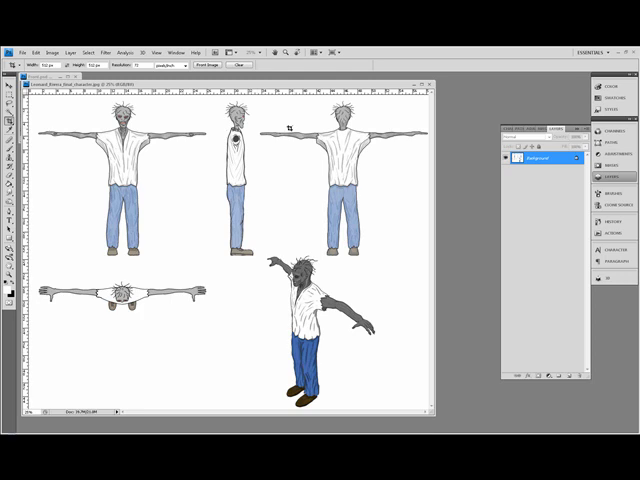
{"action": "mouse_move", "coordinate": [228, 108]}
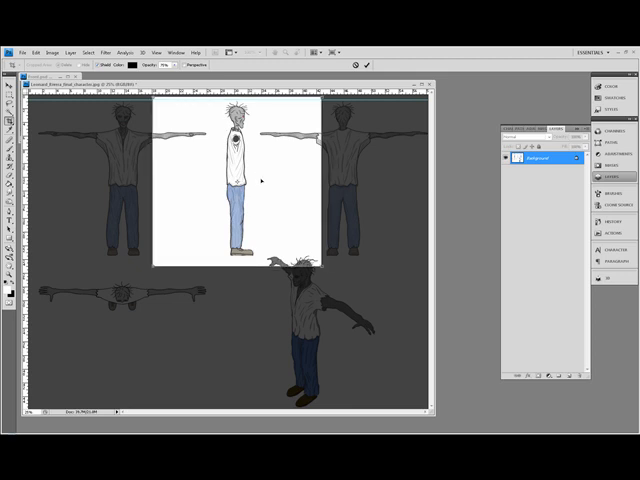
{"action": "mouse_move", "coordinate": [284, 204]}
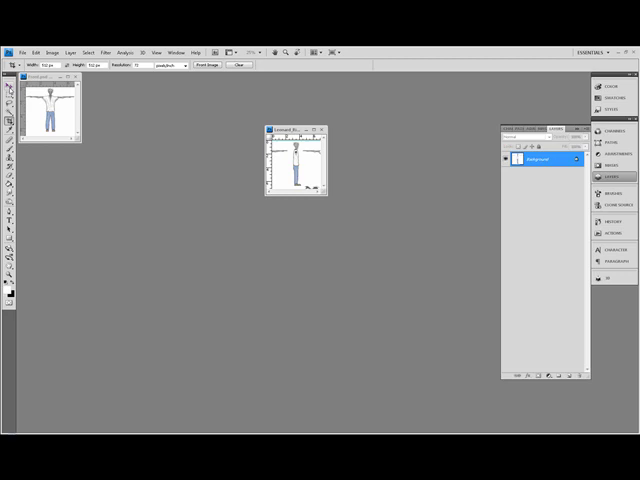
Switch to the template document and select the model sheet layer to work on.
{"action": "left_click", "coordinate": [8, 64]}
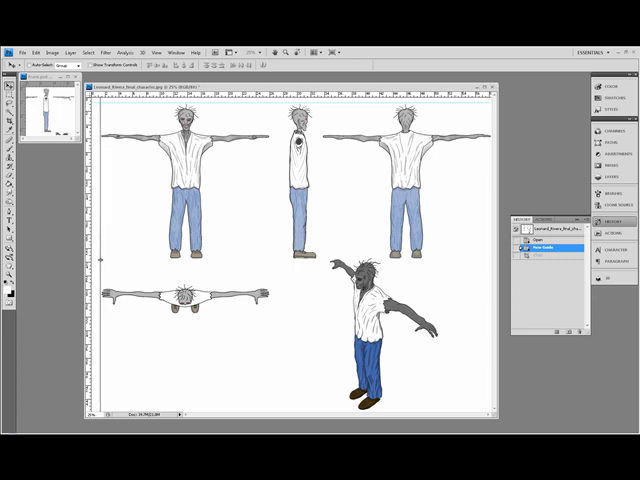
{"action": "left_click", "coordinate": [556, 260]}
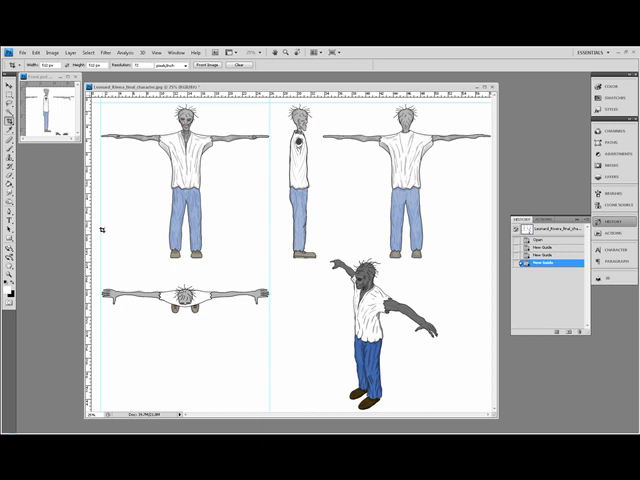
Pull a guide from the ruler across the views to align them.
{"action": "left_click_drag", "start_coordinate": [104, 224], "coordinate": [276, 404]}
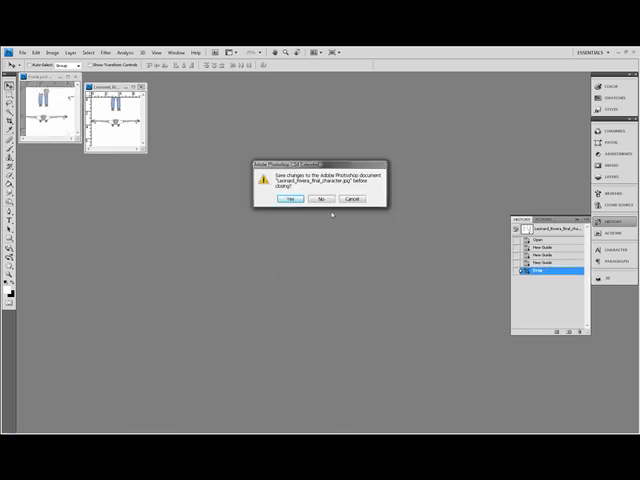
Discard the sheet's changes and confirm the name of the new view layer.
{"action": "left_click", "coordinate": [322, 200]}
{"action": "type", "text": "Front"}
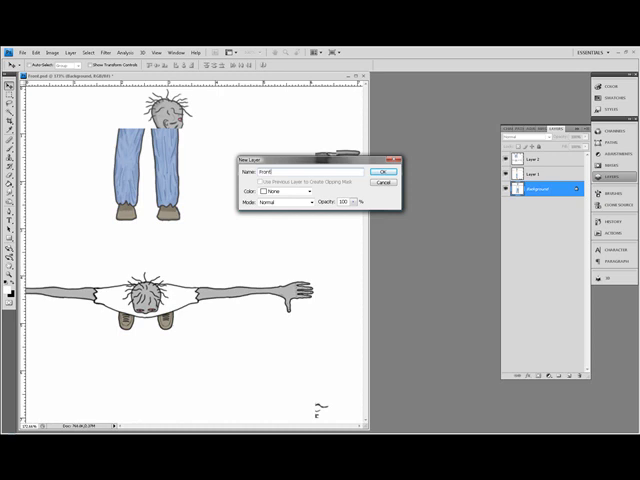
{"action": "left_click", "coordinate": [380, 172]}
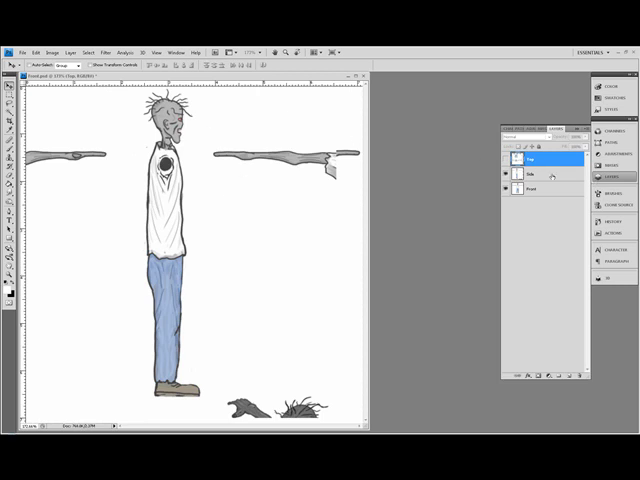
{"action": "left_click", "coordinate": [540, 176]}
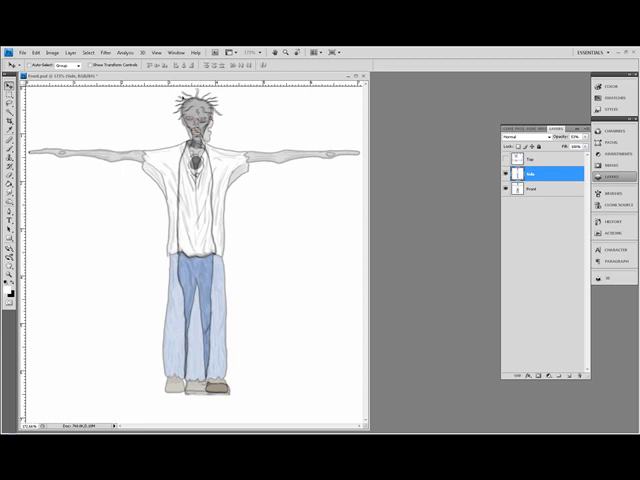
{"action": "mouse_move", "coordinate": [198, 396]}
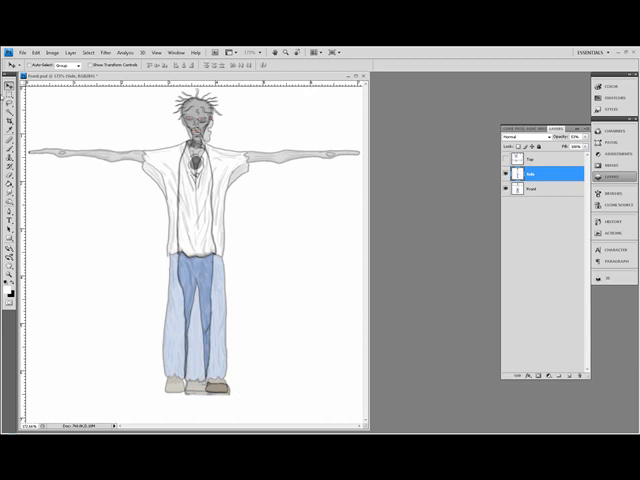
{"action": "mouse_move", "coordinate": [72, 124]}
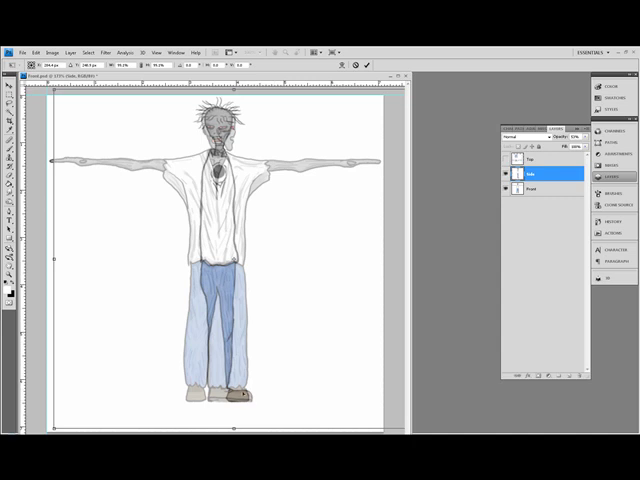
Confirm the side-view template's new image size and save it out as an image file.
{"action": "left_click", "coordinate": [8, 70]}
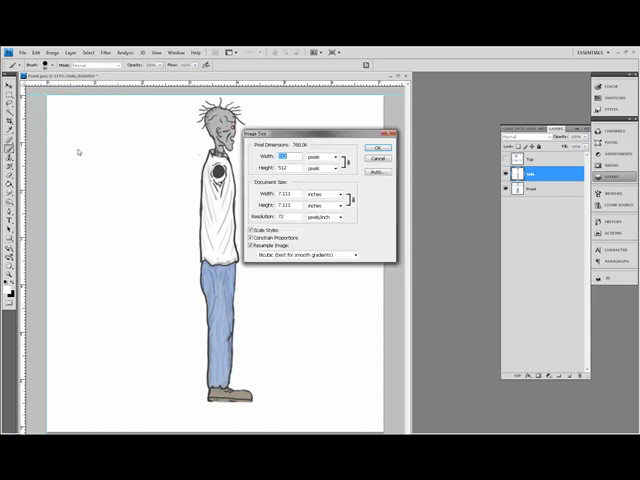
{"action": "left_click", "coordinate": [378, 148]}
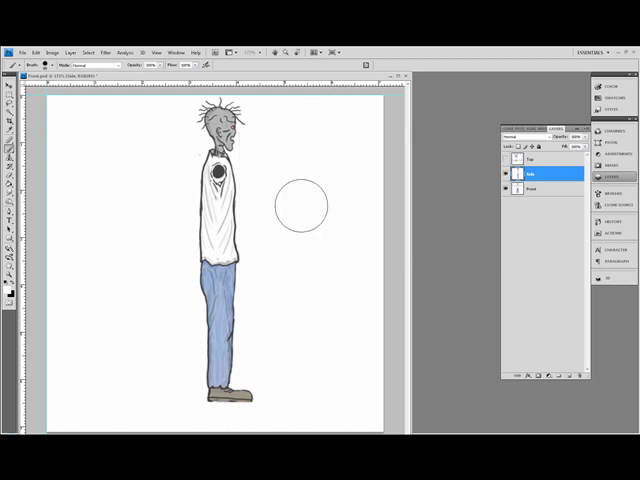
{"action": "left_click", "coordinate": [22, 52]}
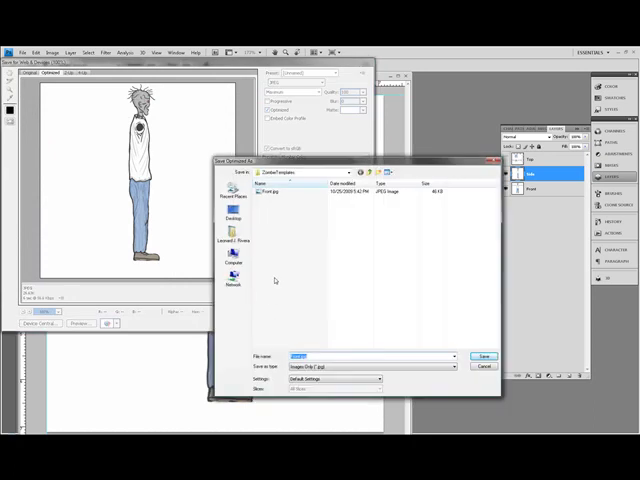
{"action": "left_click", "coordinate": [484, 356]}
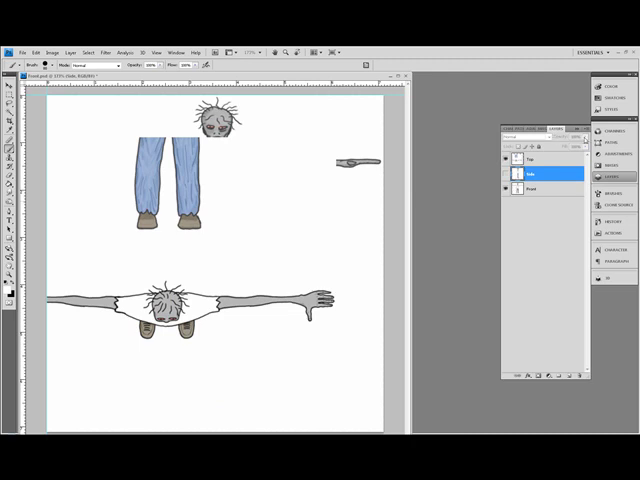
Select the top view layer to position over the front-view figure.
{"action": "left_click", "coordinate": [536, 158]}
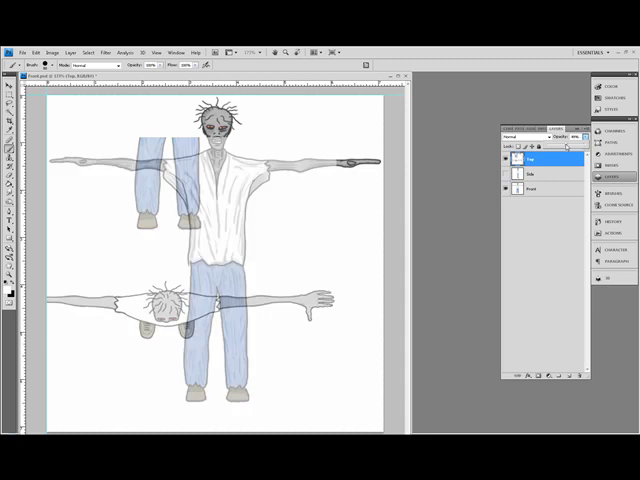
{"action": "mouse_move", "coordinate": [64, 150]}
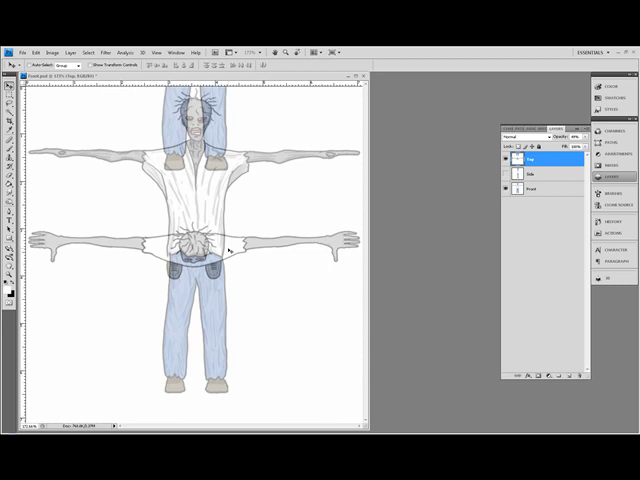
{"action": "mouse_move", "coordinate": [448, 168]}
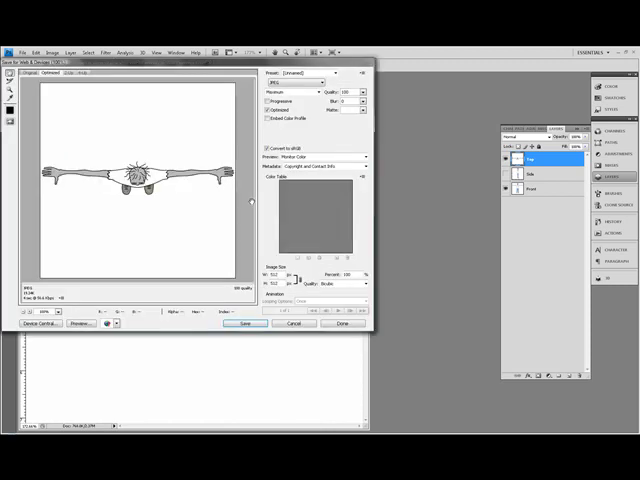
Save the previewed top view out of Save for Web as an image file.
{"action": "left_click", "coordinate": [244, 324]}
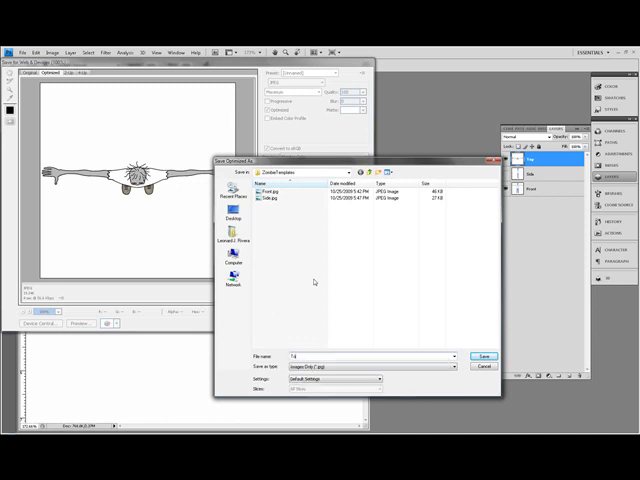
{"action": "left_click", "coordinate": [482, 356]}
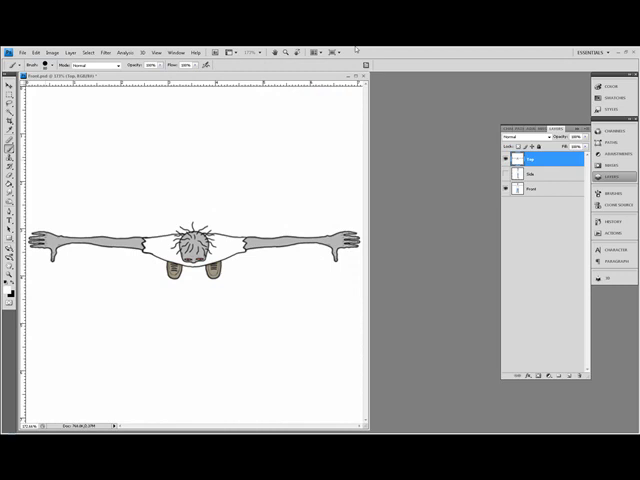
{"action": "mouse_move", "coordinate": [418, 142]}
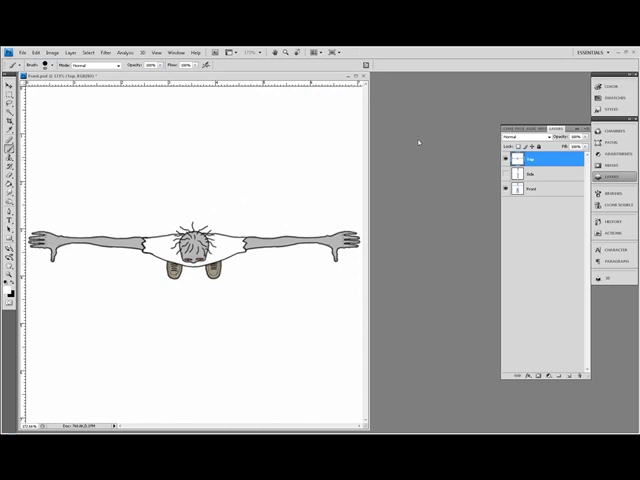